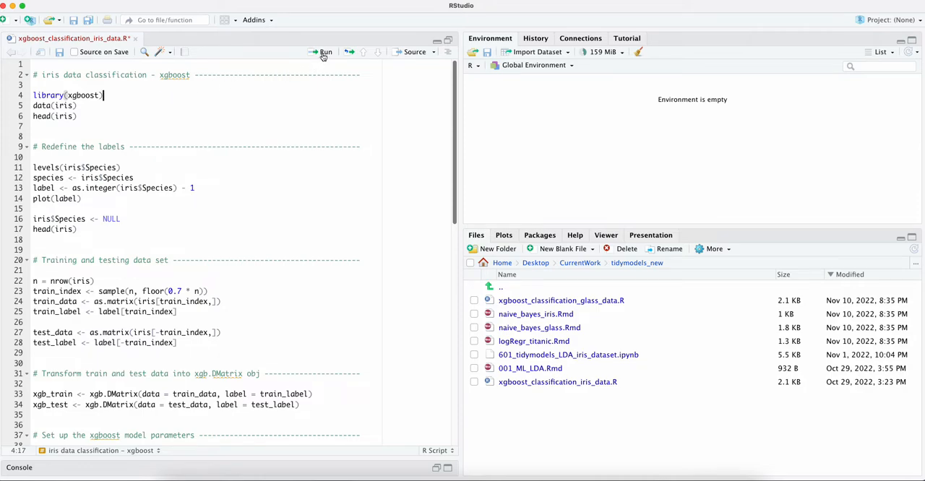
Step: Run library(xgboost), data(iris) and head(iris) to load the package and preview iris
{"action": "left_click", "coordinate": [321, 52]}
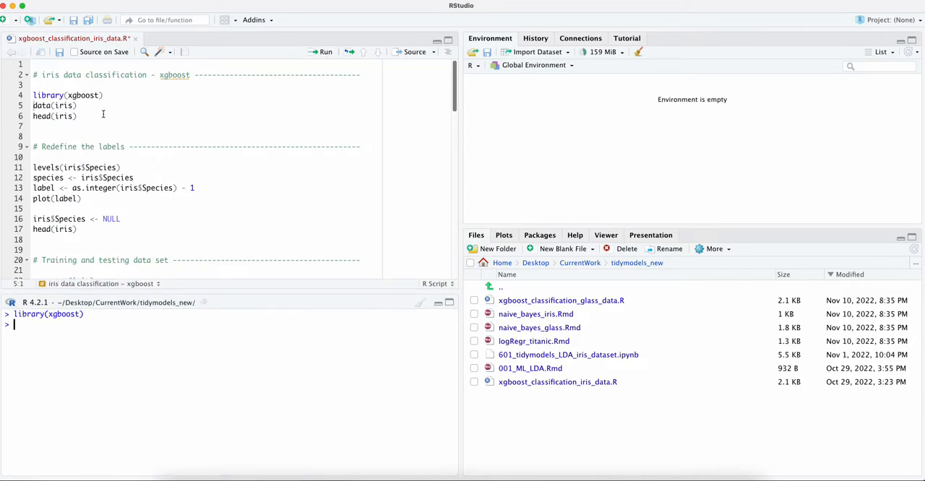
{"action": "left_click", "coordinate": [324, 52]}
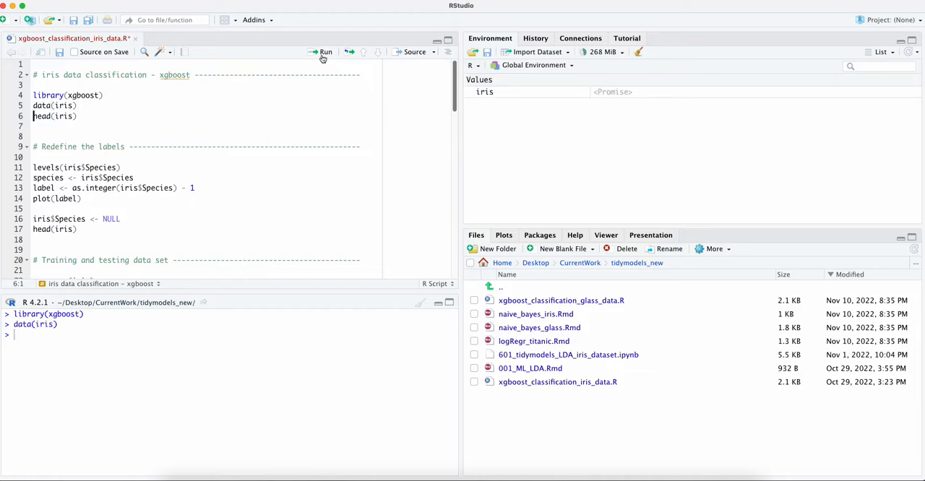
{"action": "left_click", "coordinate": [323, 52]}
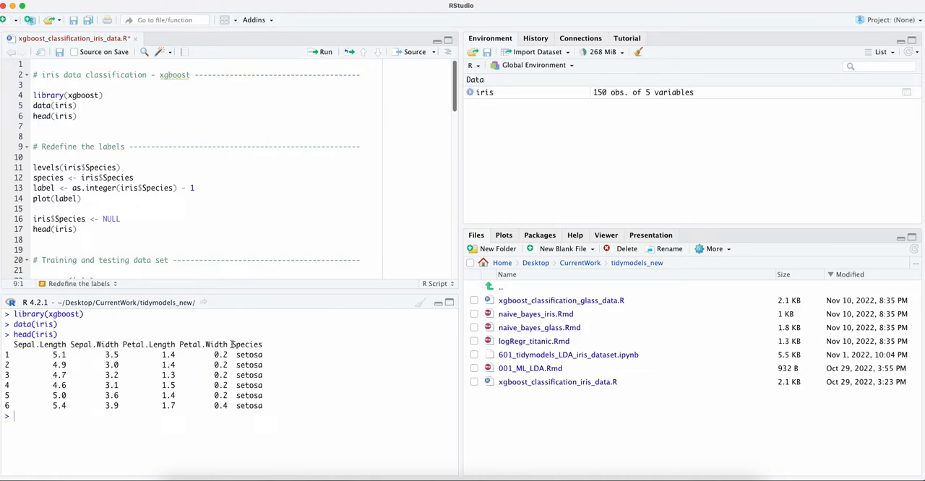
{"action": "double_click", "coordinate": [246, 344]}
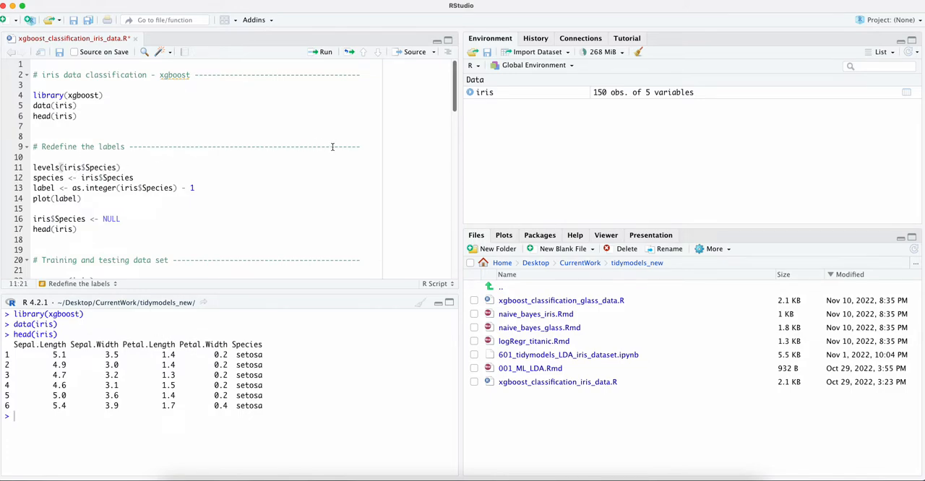
Step: Run levels(iris$Species), store species, create numeric labels 0–2 and plot them
{"action": "left_click", "coordinate": [324, 52]}
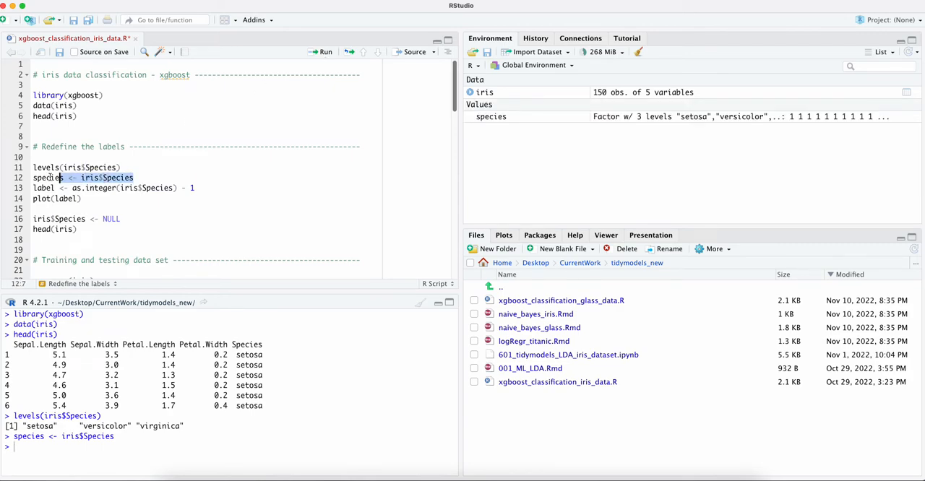
{"action": "double_click", "coordinate": [46, 178]}
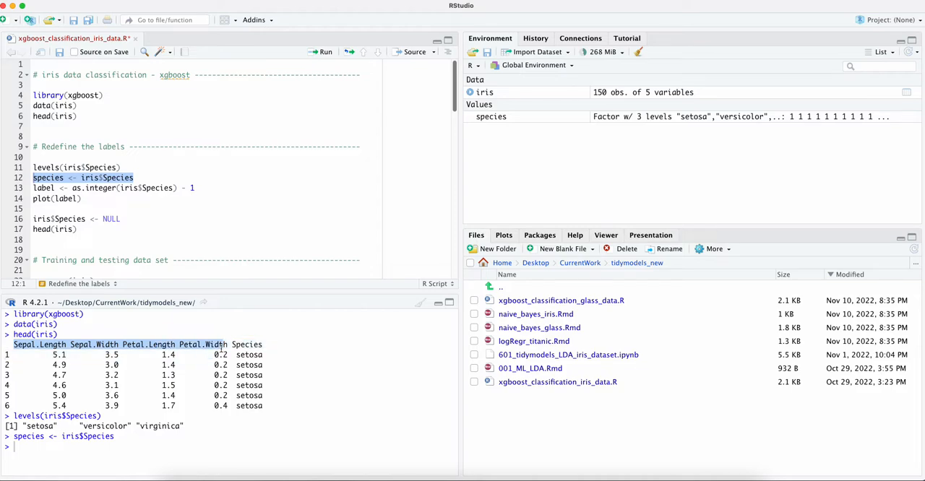
{"action": "left_click_drag", "start_coordinate": [15, 344], "coordinate": [267, 385]}
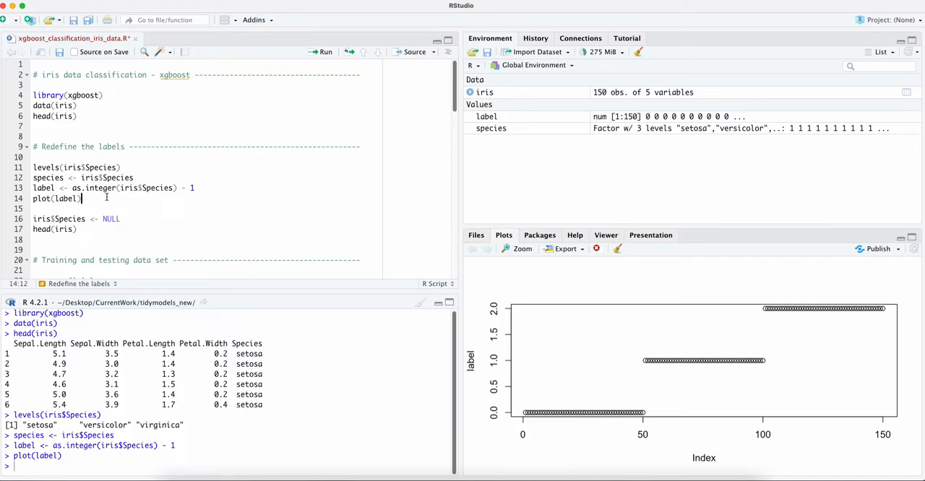
{"action": "left_click", "coordinate": [191, 187]}
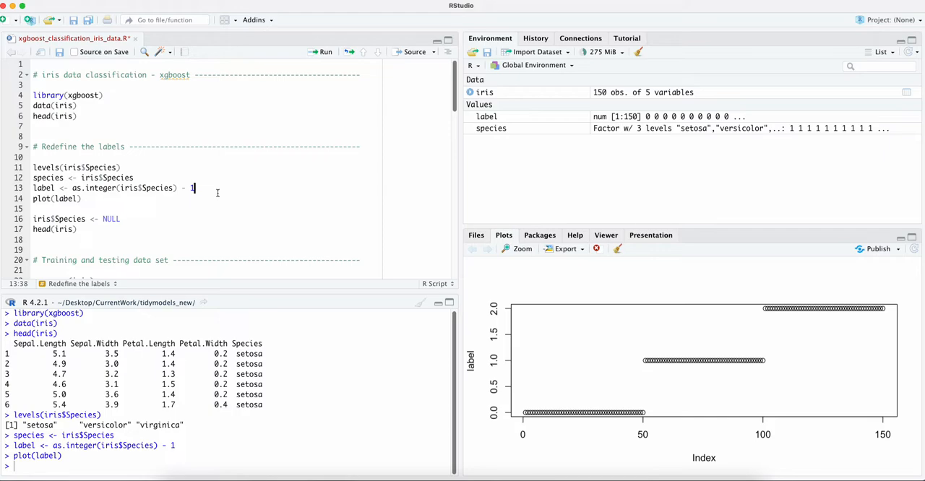
Step: Scroll the script down past iris$Species <- NULL and head(iris) to the training section
{"action": "scroll", "scroll_direction": "down", "scroll_amount": 3}
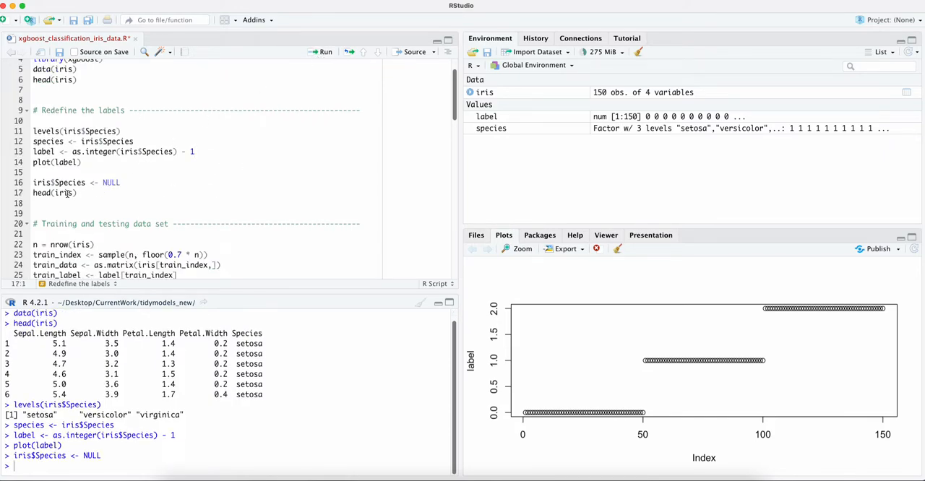
{"action": "mouse_move", "coordinate": [122, 310]}
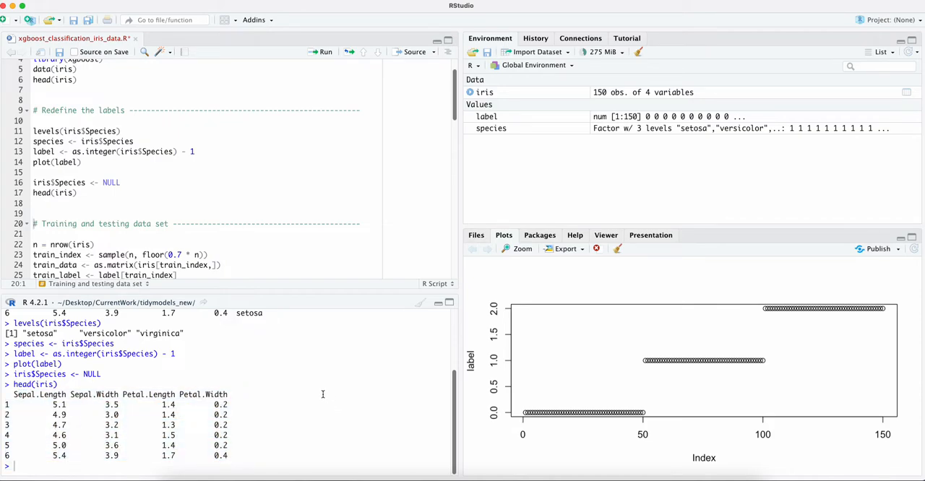
{"action": "scroll", "scroll_direction": "down", "scroll_amount": 3}
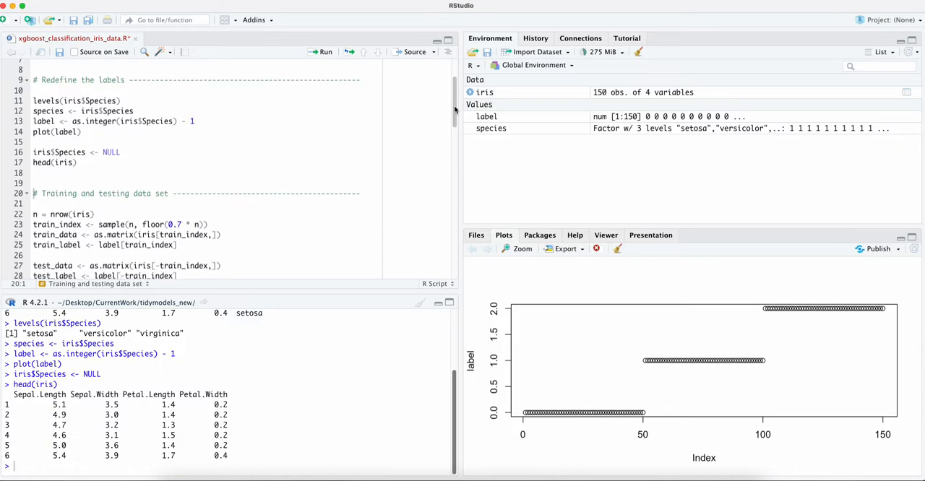
{"action": "scroll", "scroll_direction": "down", "scroll_amount": 3}
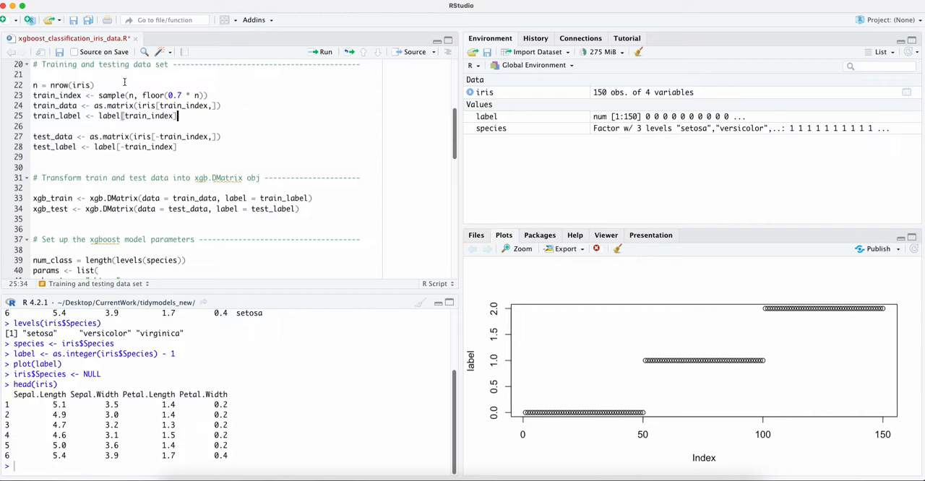
Step: Run n, the 70% train_index sample, train_data matrix and train_label lines
{"action": "left_click", "coordinate": [324, 52]}
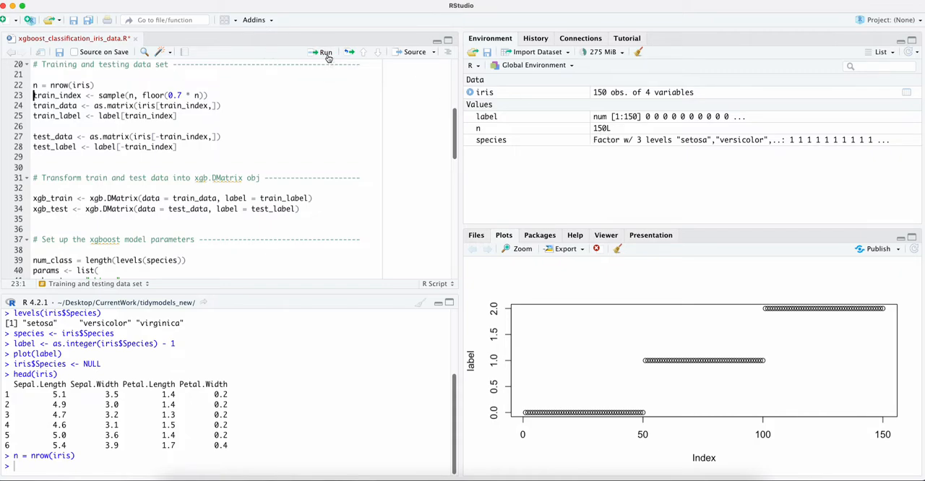
{"action": "left_click", "coordinate": [323, 52]}
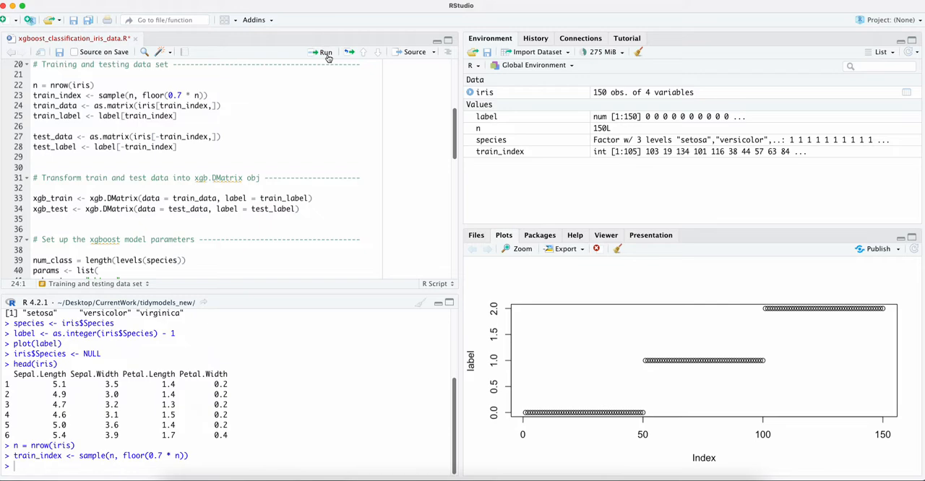
{"action": "left_click", "coordinate": [321, 52]}
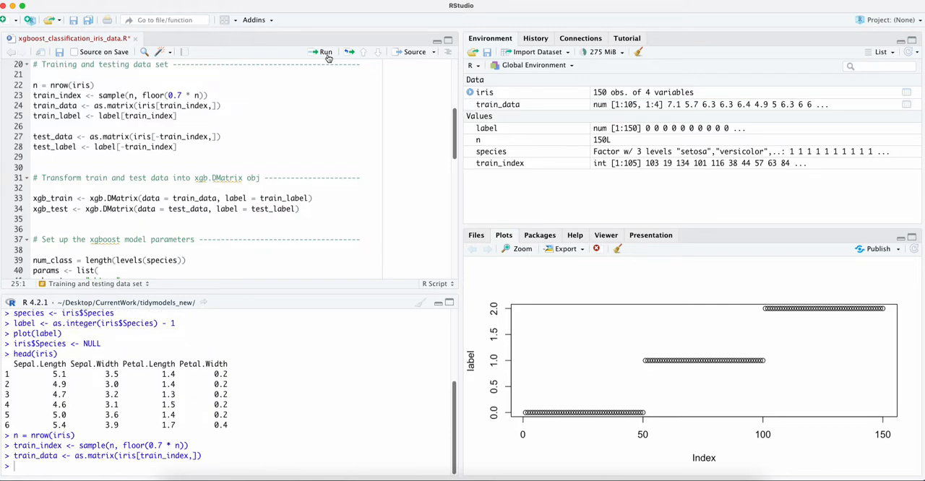
{"action": "left_click", "coordinate": [324, 52]}
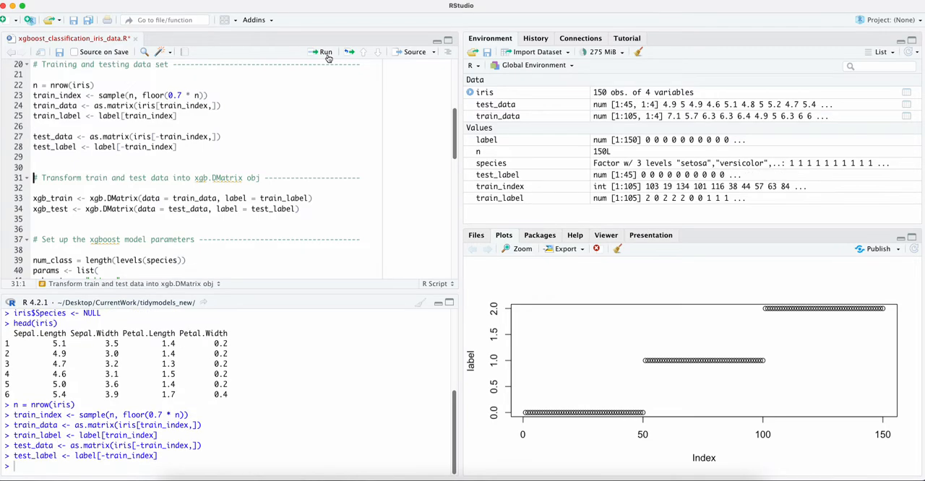
{"action": "mouse_move", "coordinate": [45, 205]}
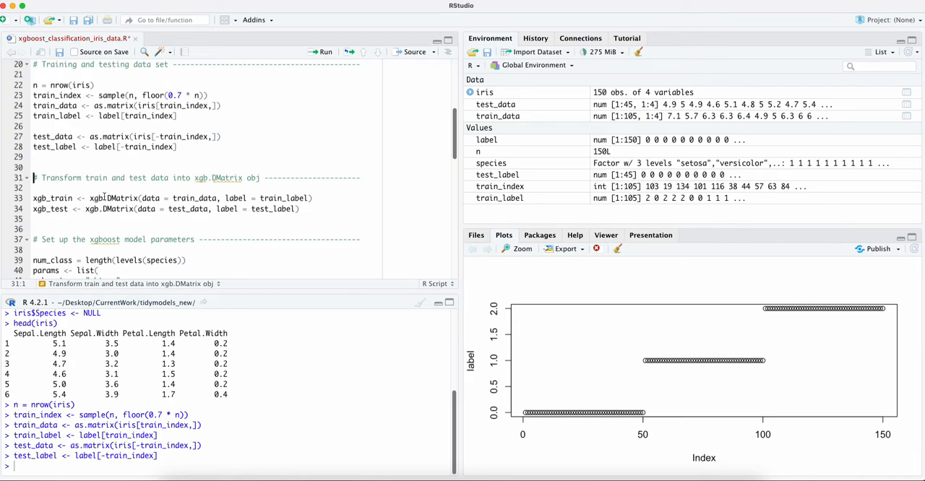
{"action": "mouse_move", "coordinate": [118, 198]}
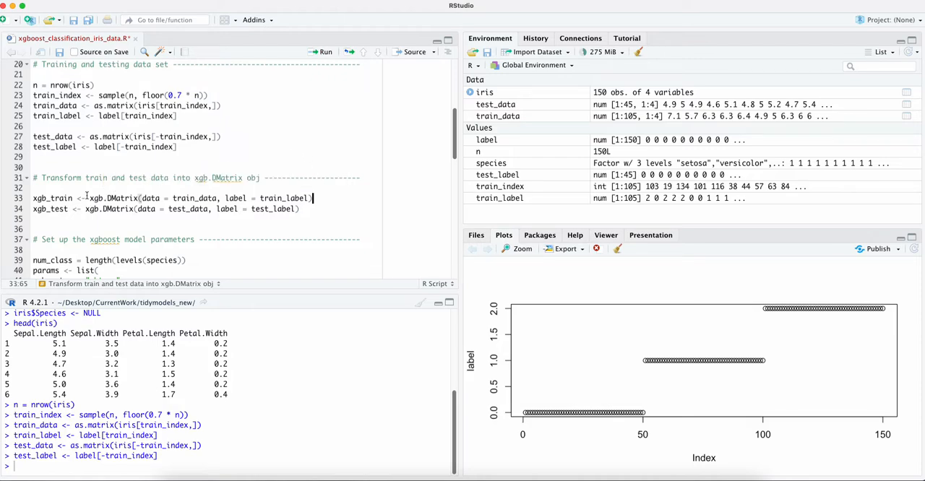
{"action": "mouse_move", "coordinate": [324, 52]}
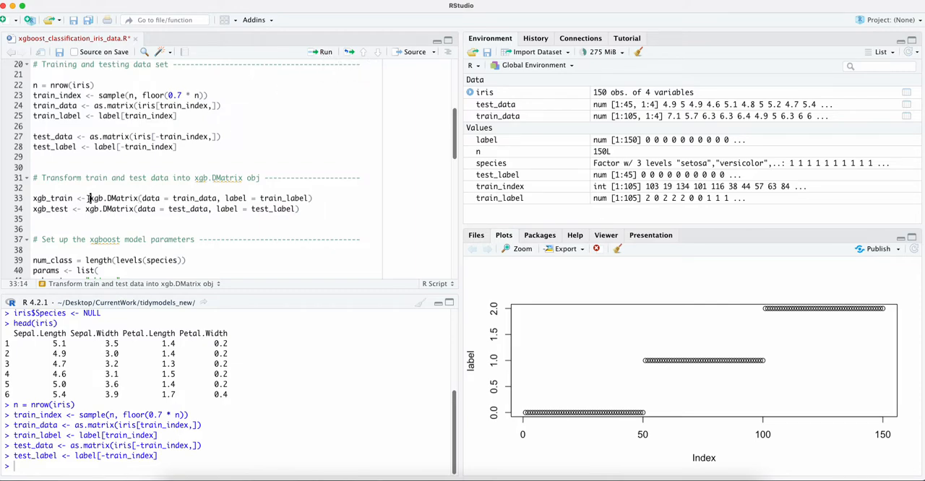
Step: Run the xgb.DMatrix lines creating xgb_train and xgb_test
{"action": "double_click", "coordinate": [113, 198]}
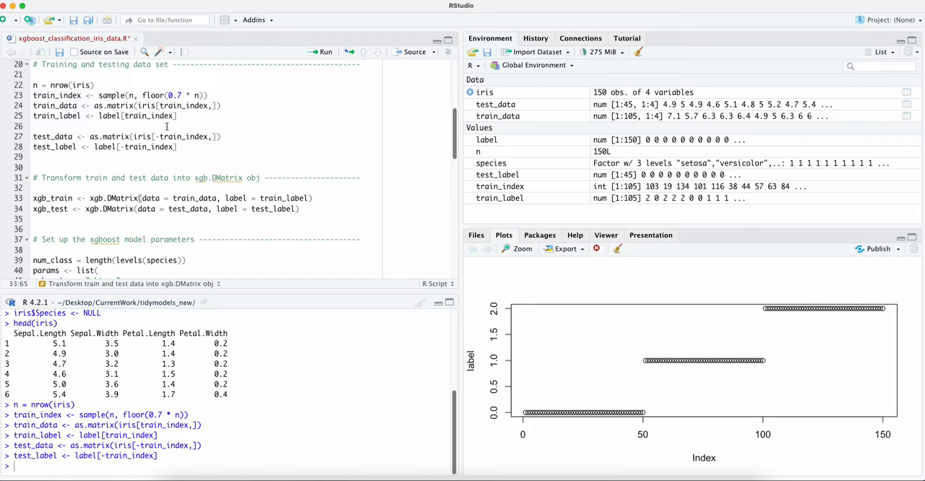
{"action": "left_click", "coordinate": [322, 52]}
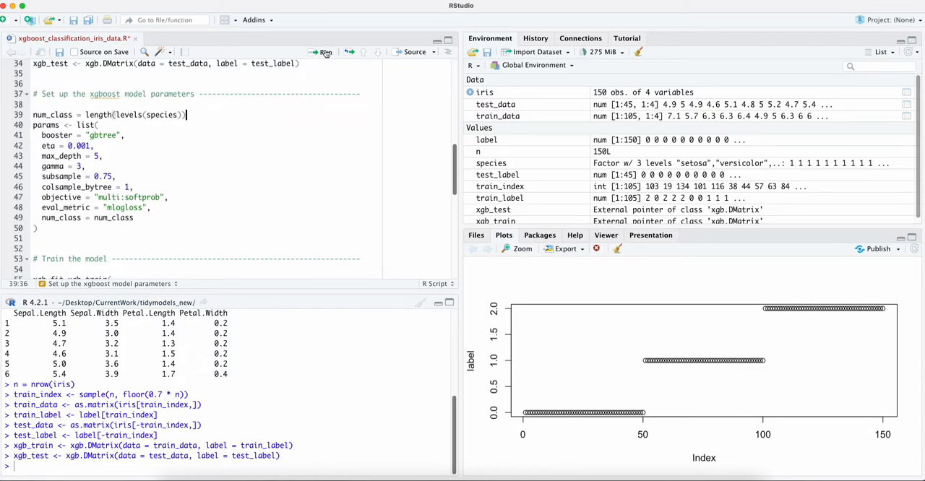
Step: Compute the class count, run the xgb.train block and print xgb_fit with best iteration 3101
{"action": "left_click", "coordinate": [324, 52]}
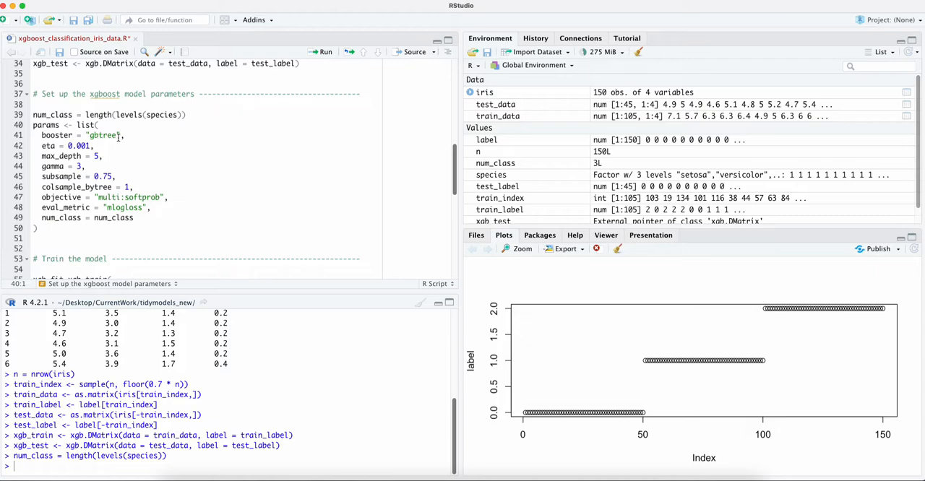
{"action": "left_click", "coordinate": [123, 136]}
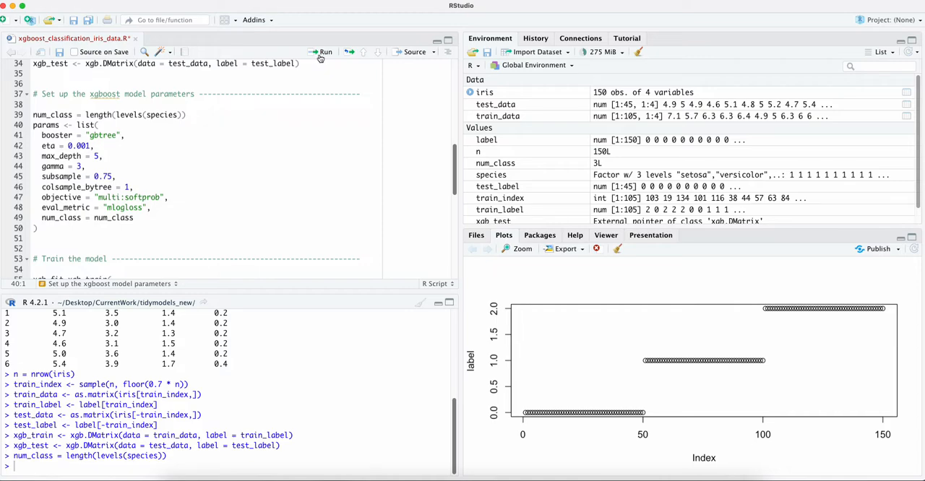
{"action": "mouse_move", "coordinate": [325, 52]}
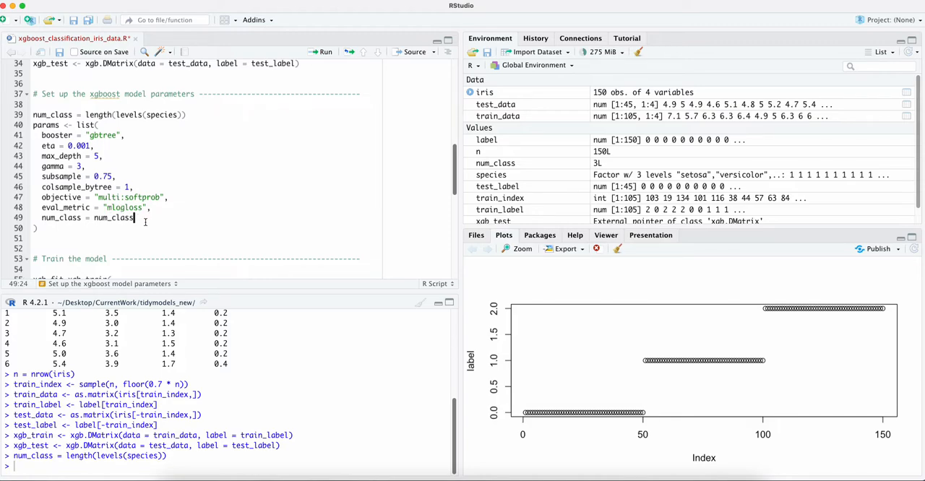
{"action": "double_click", "coordinate": [113, 217]}
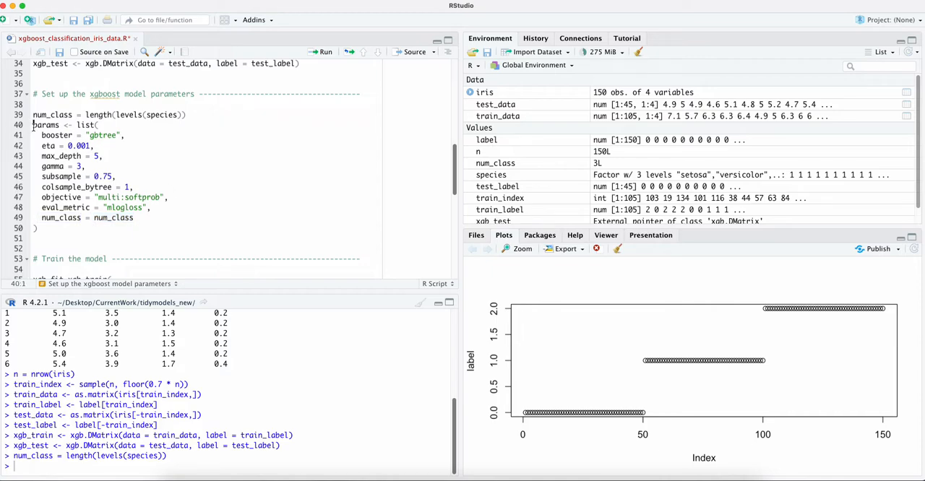
{"action": "left_click", "coordinate": [321, 52]}
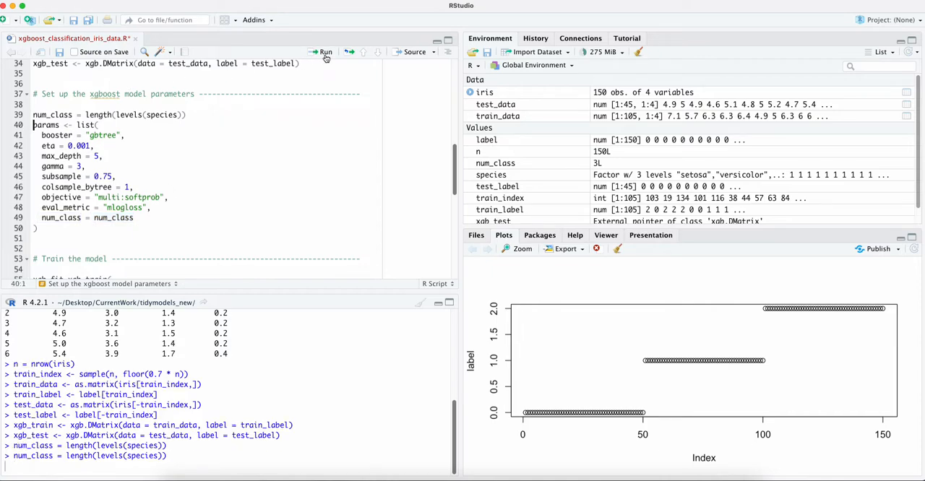
{"action": "left_click", "coordinate": [324, 52]}
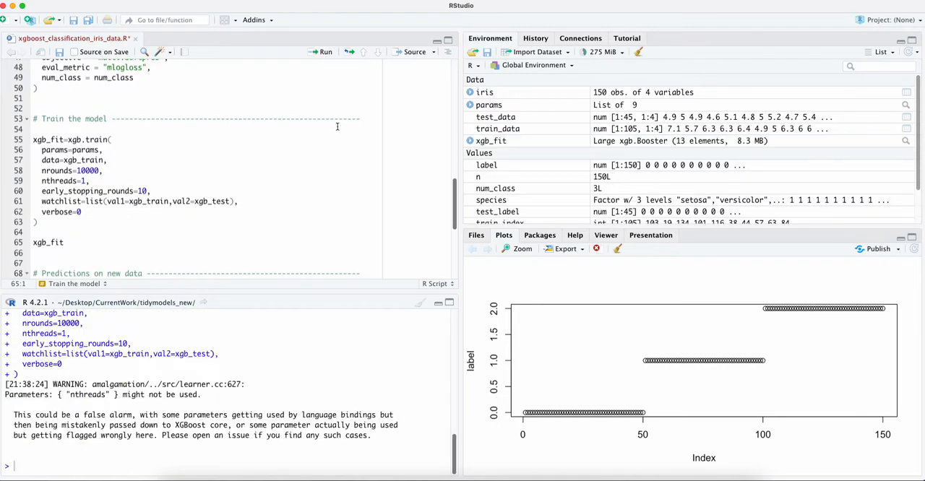
{"action": "mouse_move", "coordinate": [316, 182]}
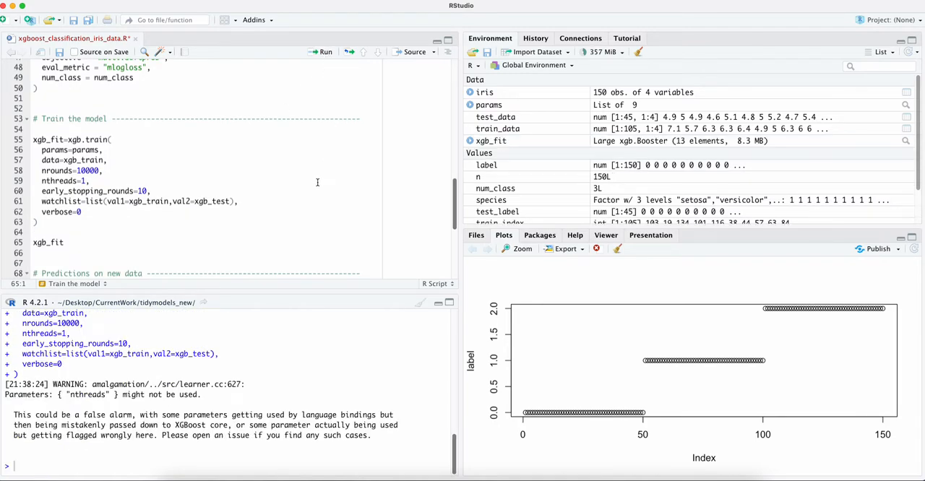
{"action": "scroll", "scroll_direction": "down", "scroll_amount": 3}
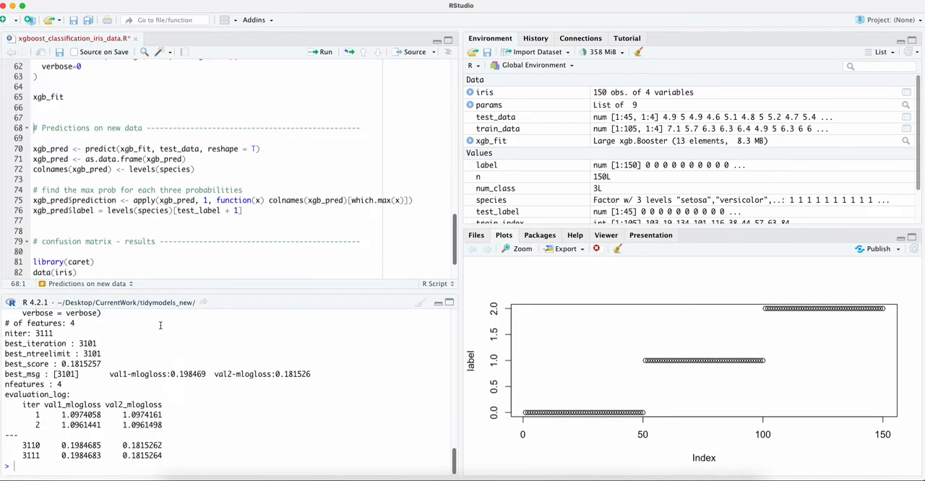
Step: Run the simple table(...) observation line, which errors since xgb_pred does not exist yet
{"action": "scroll", "scroll_direction": "down", "scroll_amount": 3}
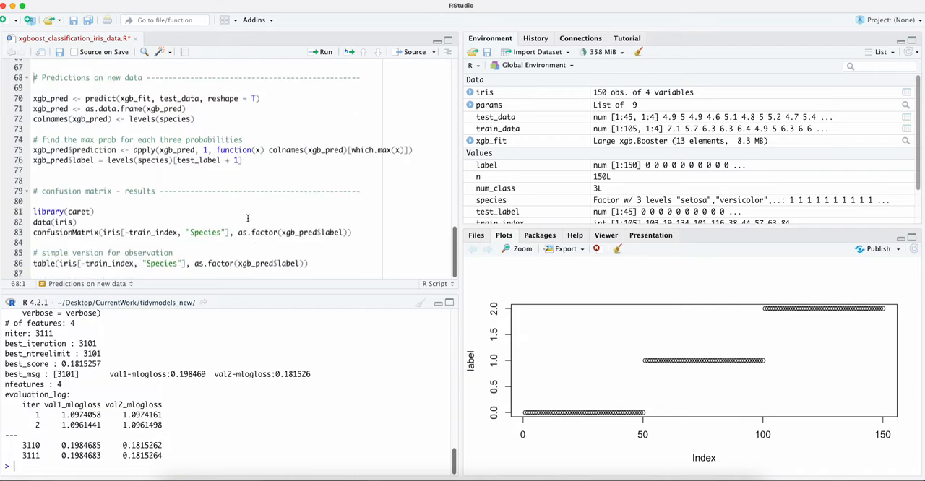
{"action": "mouse_move", "coordinate": [159, 215]}
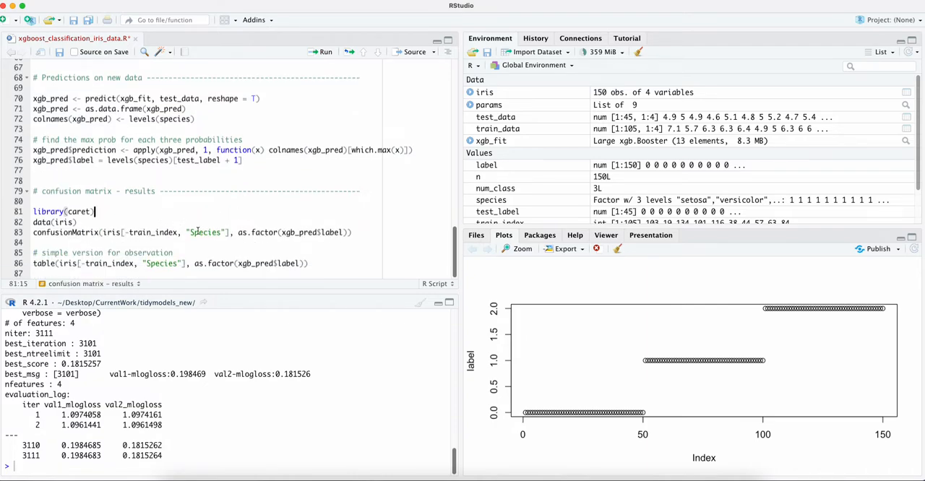
{"action": "left_click", "coordinate": [306, 263]}
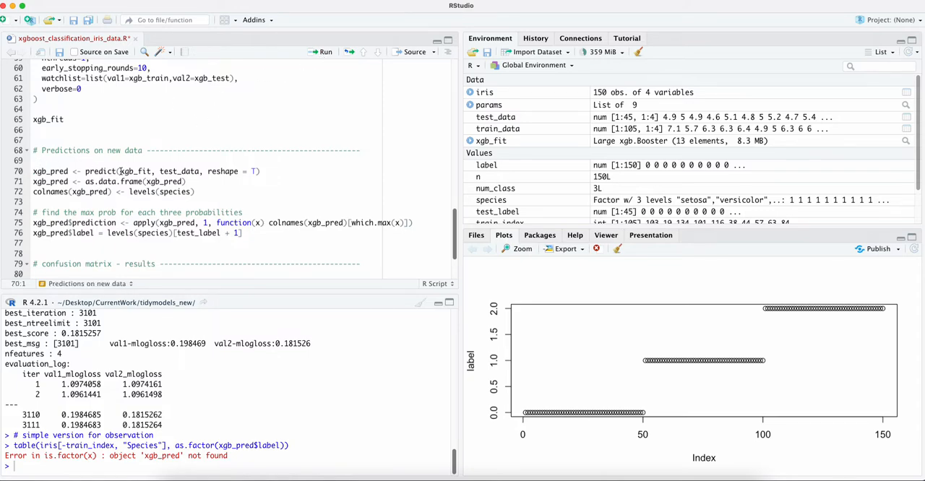
Step: Run predict, as.data.frame, colnames, max-probability prediction and true label lines to build xgb_pred
{"action": "double_click", "coordinate": [136, 170]}
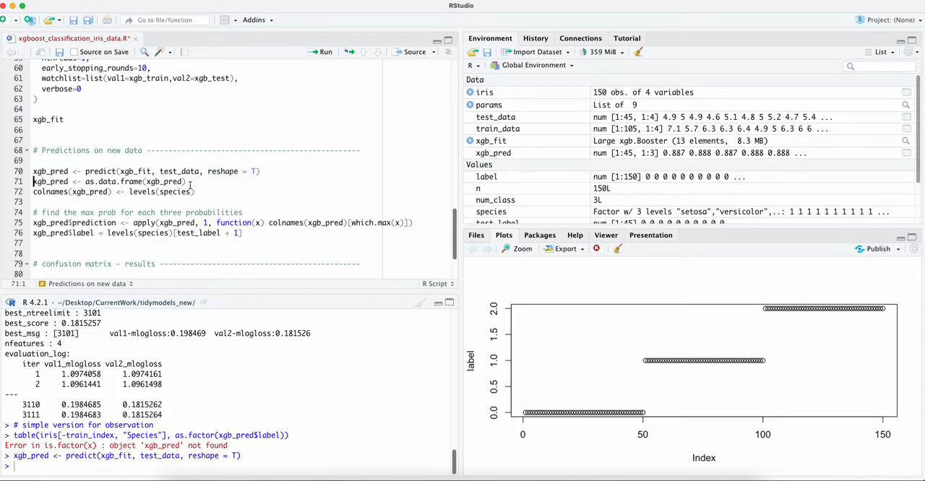
{"action": "left_click", "coordinate": [321, 52]}
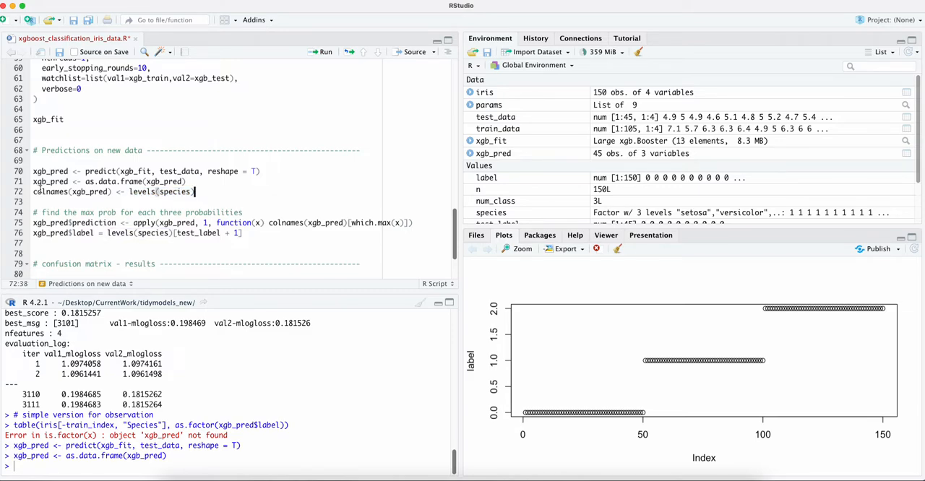
{"action": "mouse_move", "coordinate": [325, 53]}
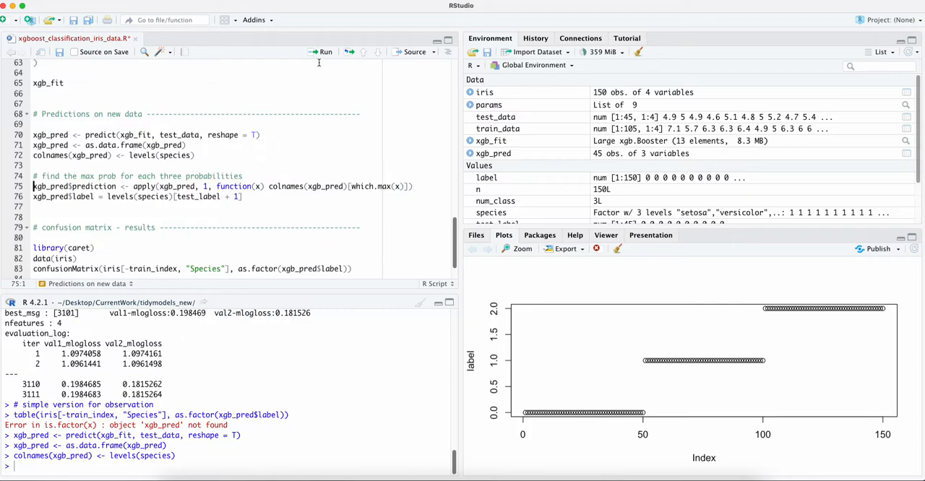
{"action": "mouse_move", "coordinate": [324, 52]}
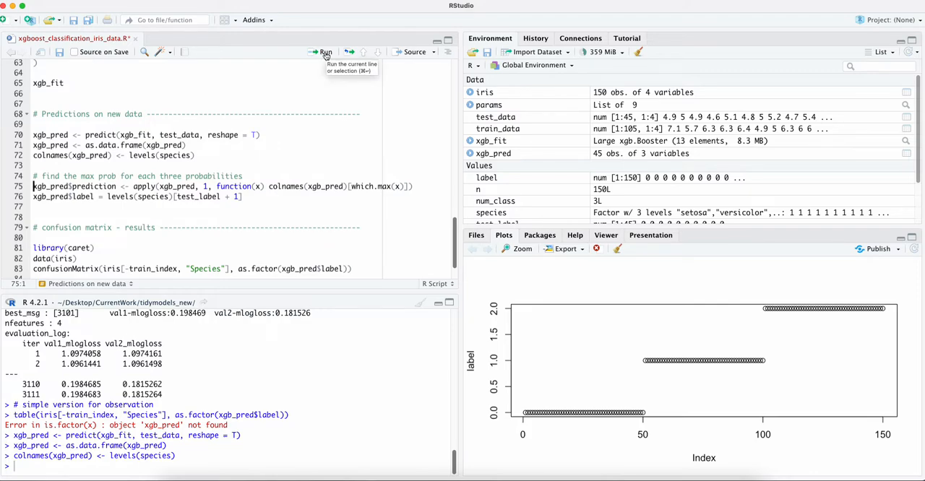
{"action": "left_click", "coordinate": [324, 52]}
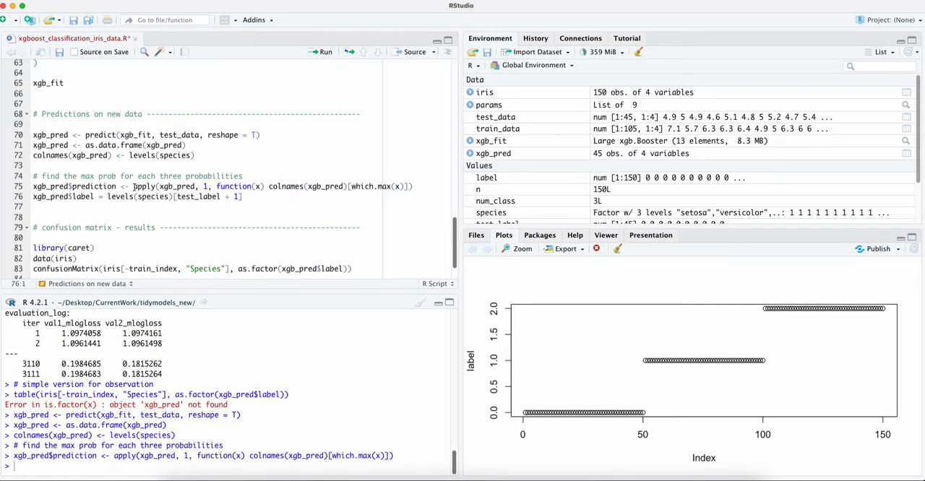
{"action": "left_click_drag", "start_coordinate": [135, 186], "coordinate": [413, 186]}
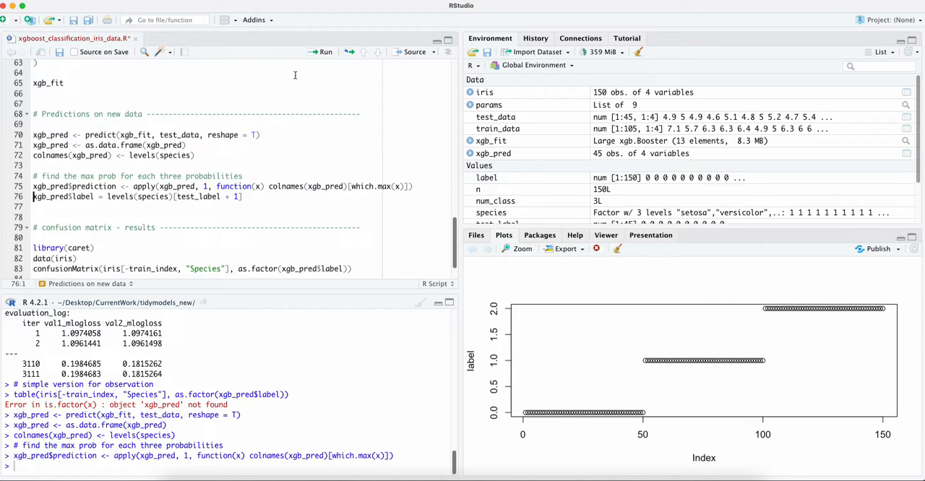
{"action": "mouse_move", "coordinate": [321, 52]}
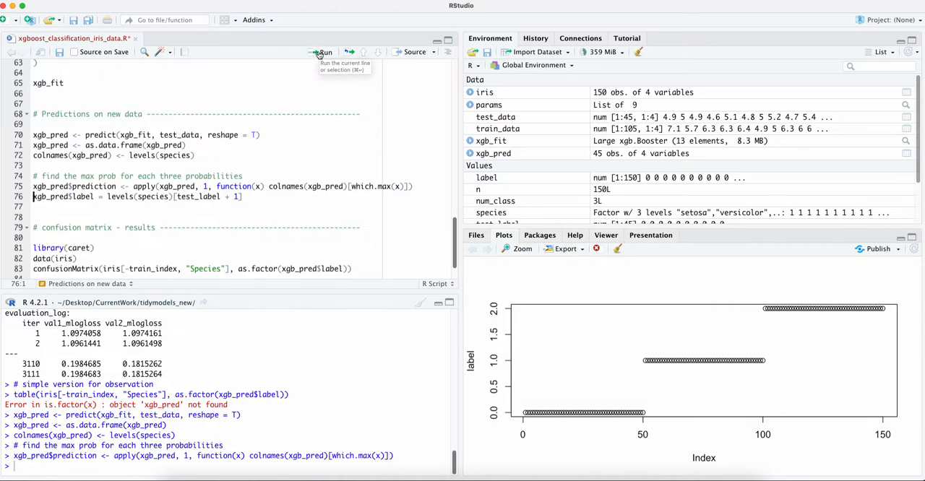
{"action": "left_click", "coordinate": [324, 52]}
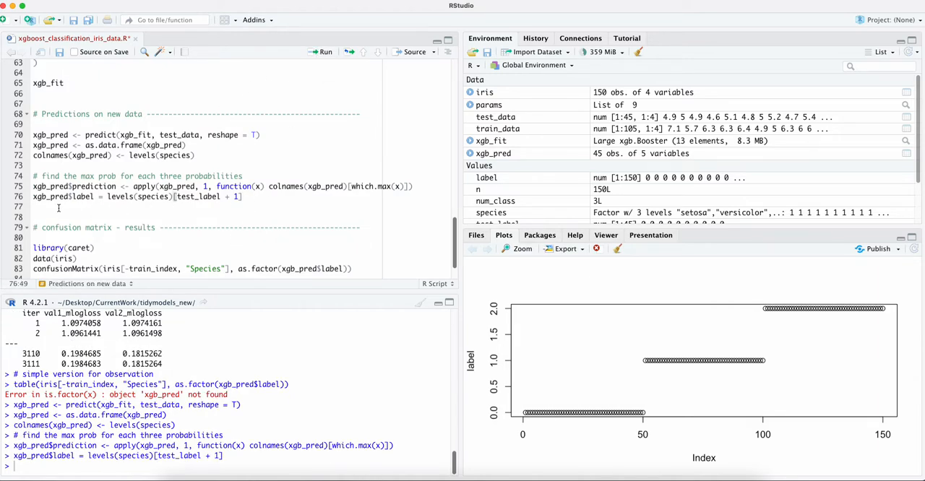
Step: Run the table line, then evaluate iris[-train_index, "Species"] in the console, which prints NULL
{"action": "scroll", "scroll_direction": "down", "scroll_amount": 3}
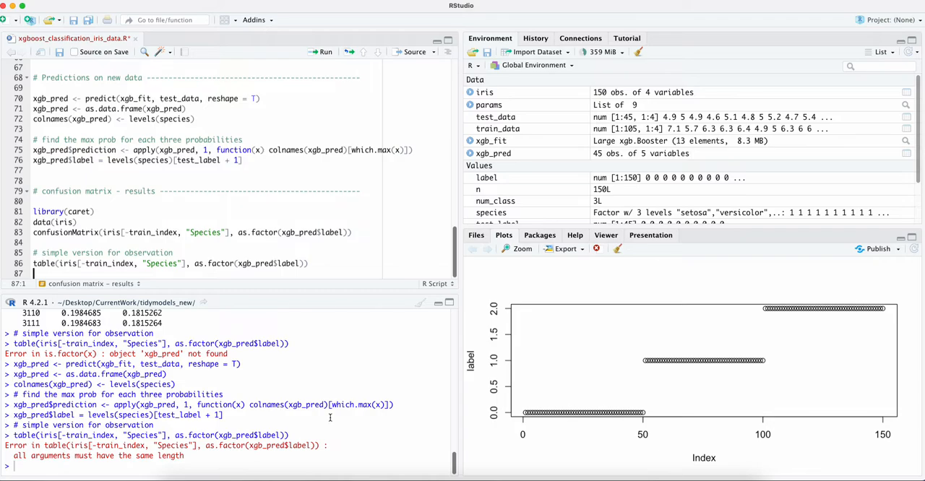
{"action": "mouse_move", "coordinate": [520, 248]}
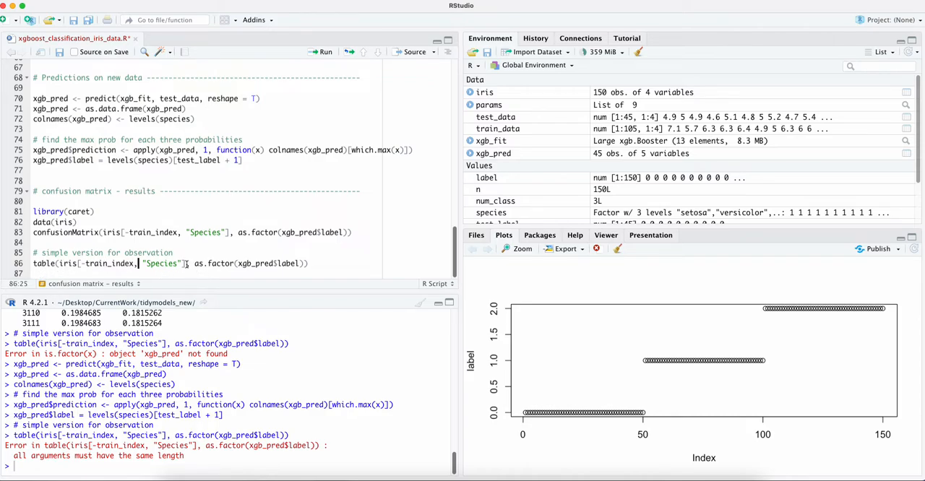
{"action": "left_click_drag", "start_coordinate": [61, 263], "coordinate": [185, 263]}
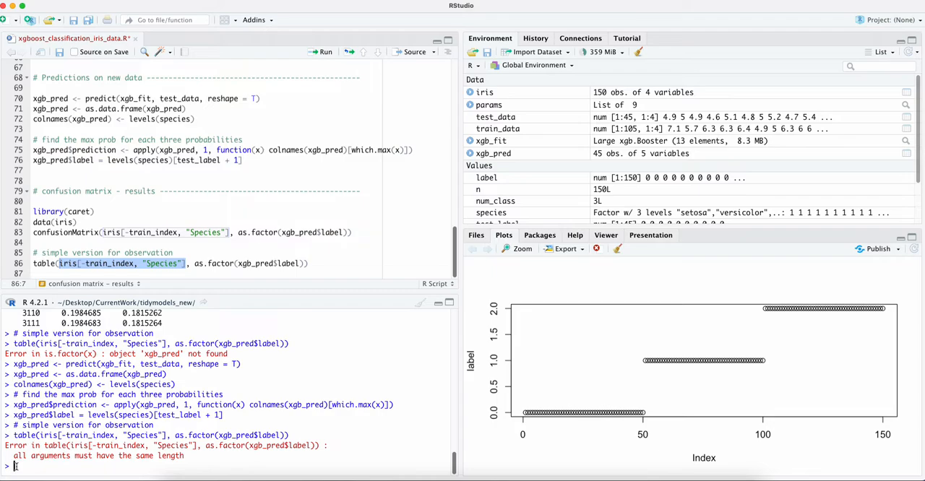
{"action": "type", "text": "iris[-train_index, \"Species\"]"}
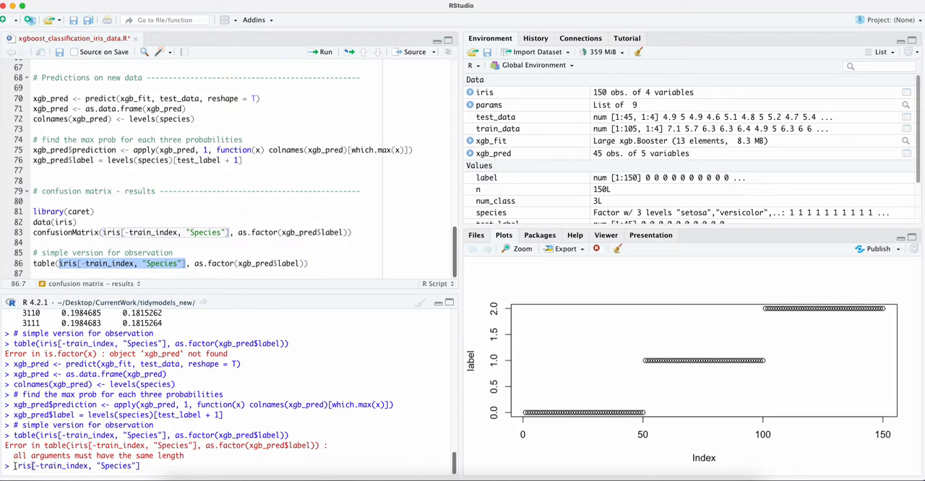
{"action": "key", "text": "enter"}
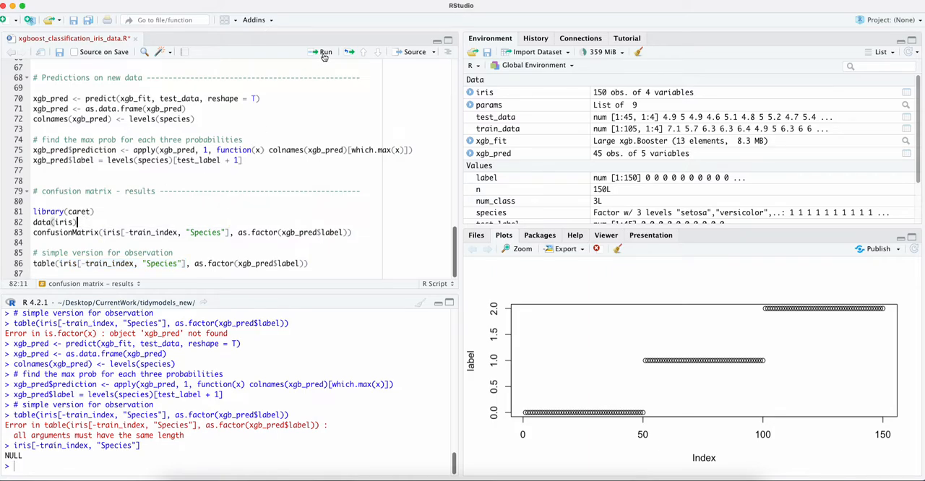
{"action": "mouse_move", "coordinate": [327, 53]}
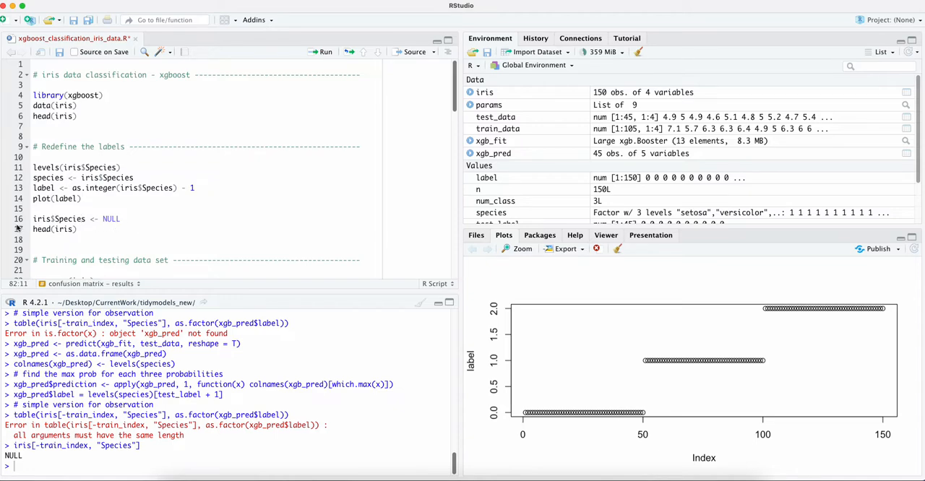
Step: Select the iris$Species <- NULL line, view iris showing four measurement columns, and return to the script
{"action": "triple_click", "coordinate": [75, 218]}
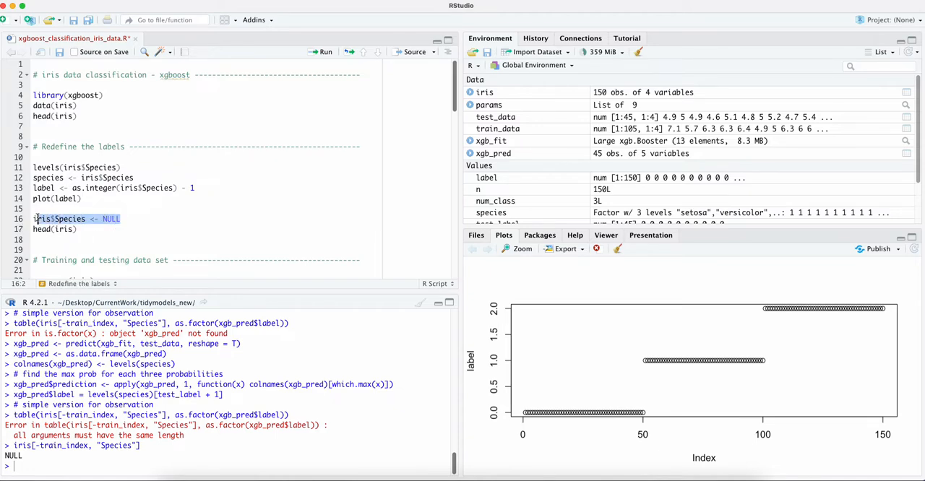
{"action": "left_click", "coordinate": [119, 238]}
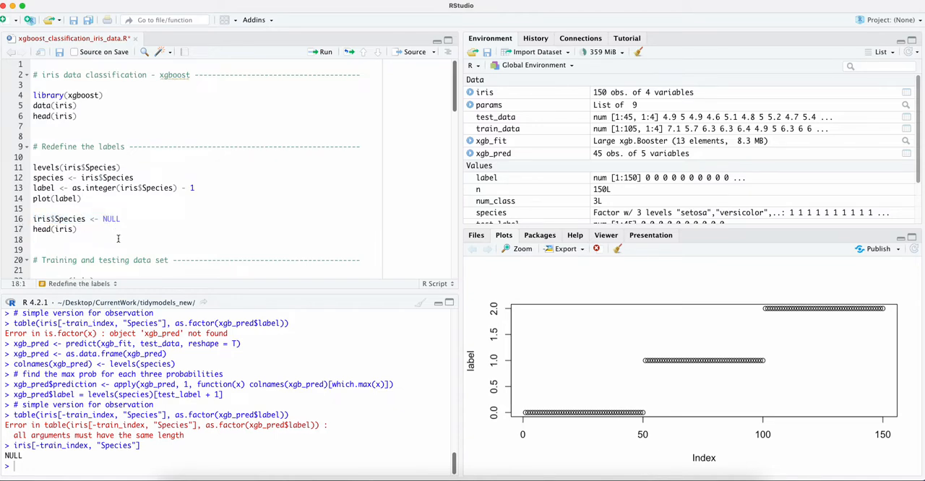
{"action": "scroll", "scroll_direction": "down", "scroll_amount": 3}
{"action": "type", "text": "View(iris)"}
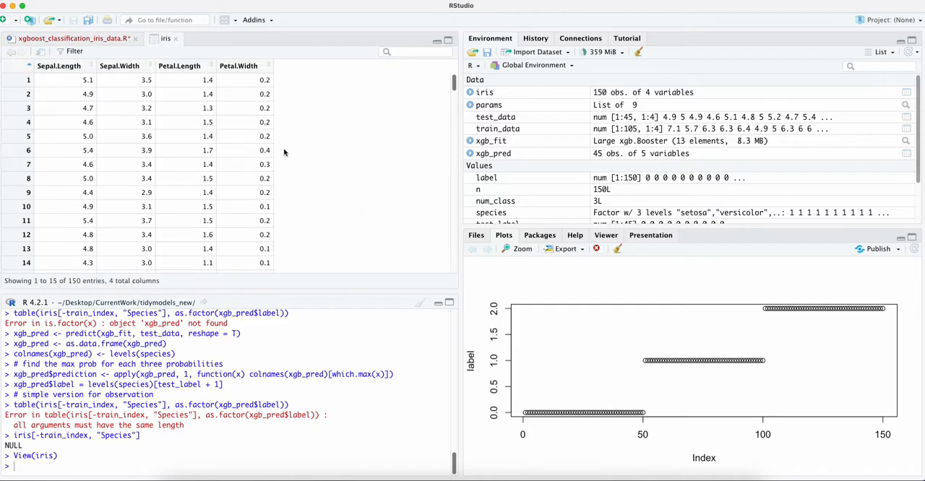
{"action": "mouse_move", "coordinate": [292, 98]}
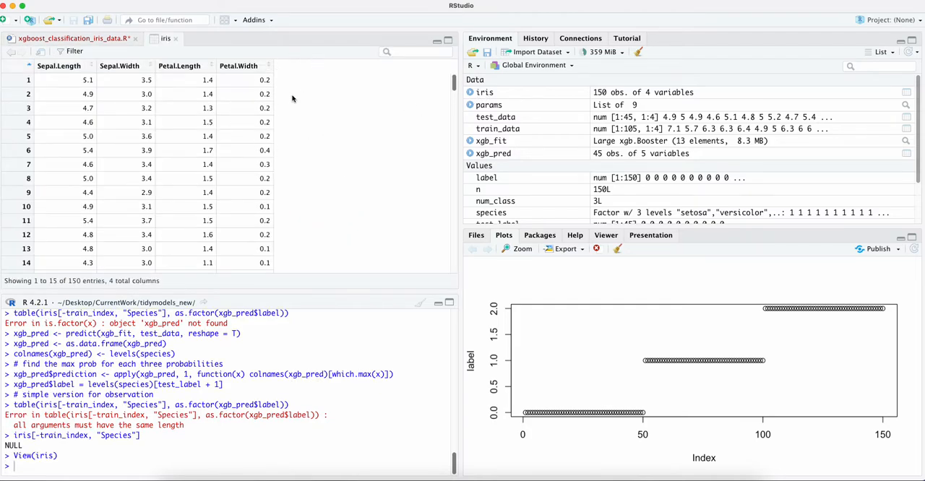
{"action": "left_click", "coordinate": [73, 38]}
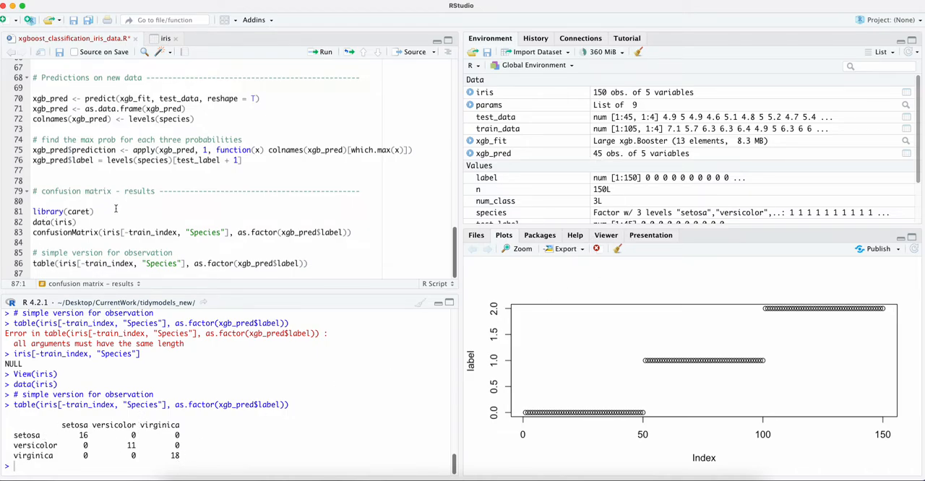
Step: Run the confusionMatrix line and highlight the 'Accuracy : 1' result in the console
{"action": "left_click", "coordinate": [322, 52]}
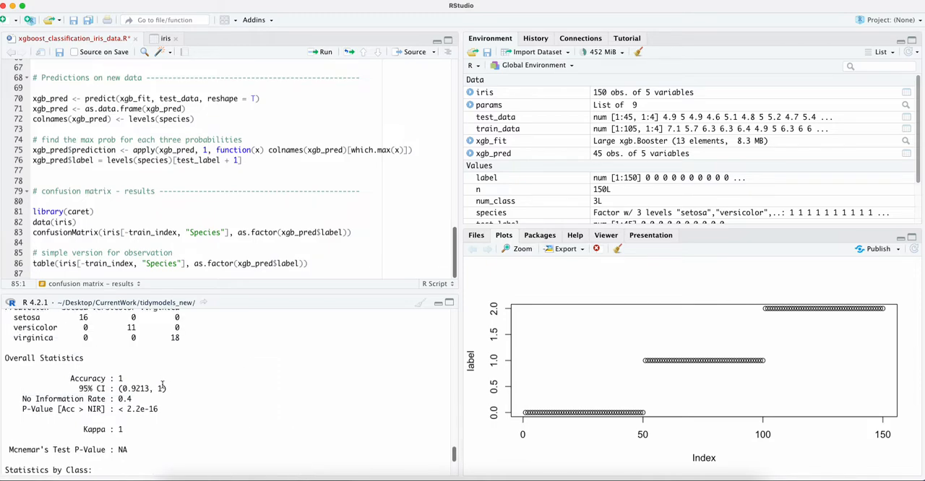
{"action": "double_click", "coordinate": [90, 378]}
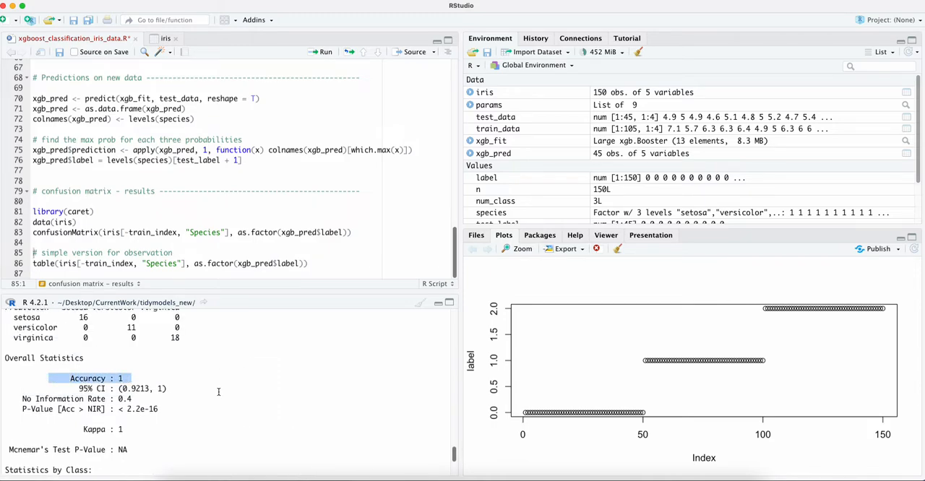